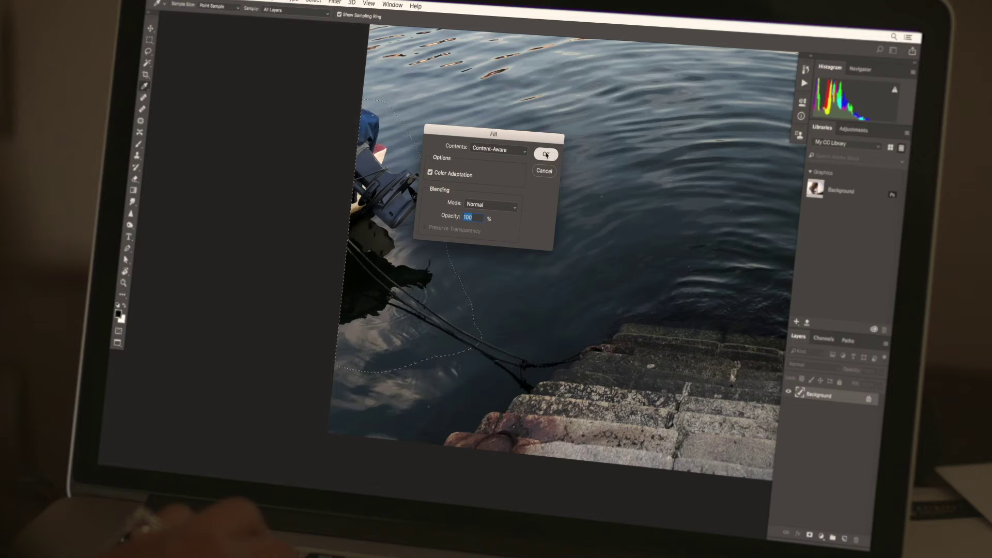
- Apply Content-Aware Fill to remove the boat, leaving rippling water and the mooring rope
{"action": "left_click", "coordinate": [546, 155]}
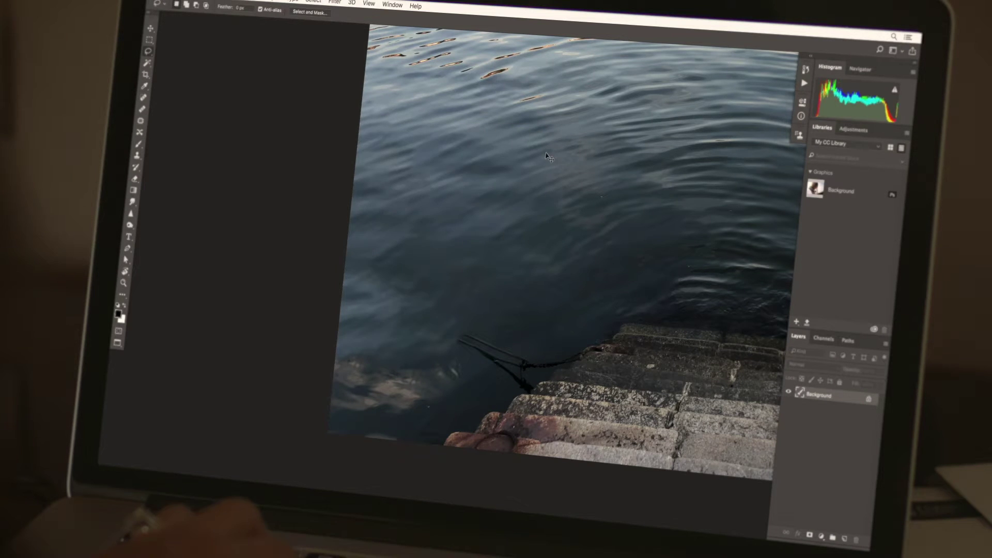